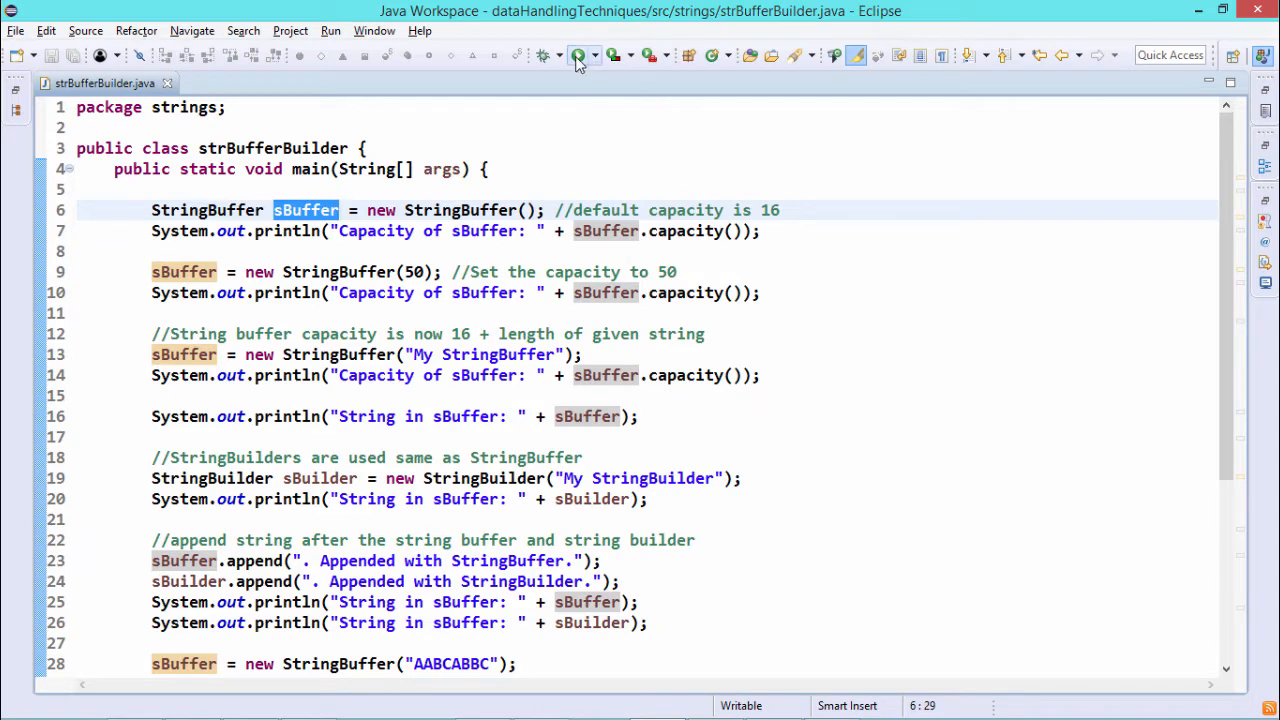
- Run the program and mark the default capacity 16 in the console output
left_click(577, 55)
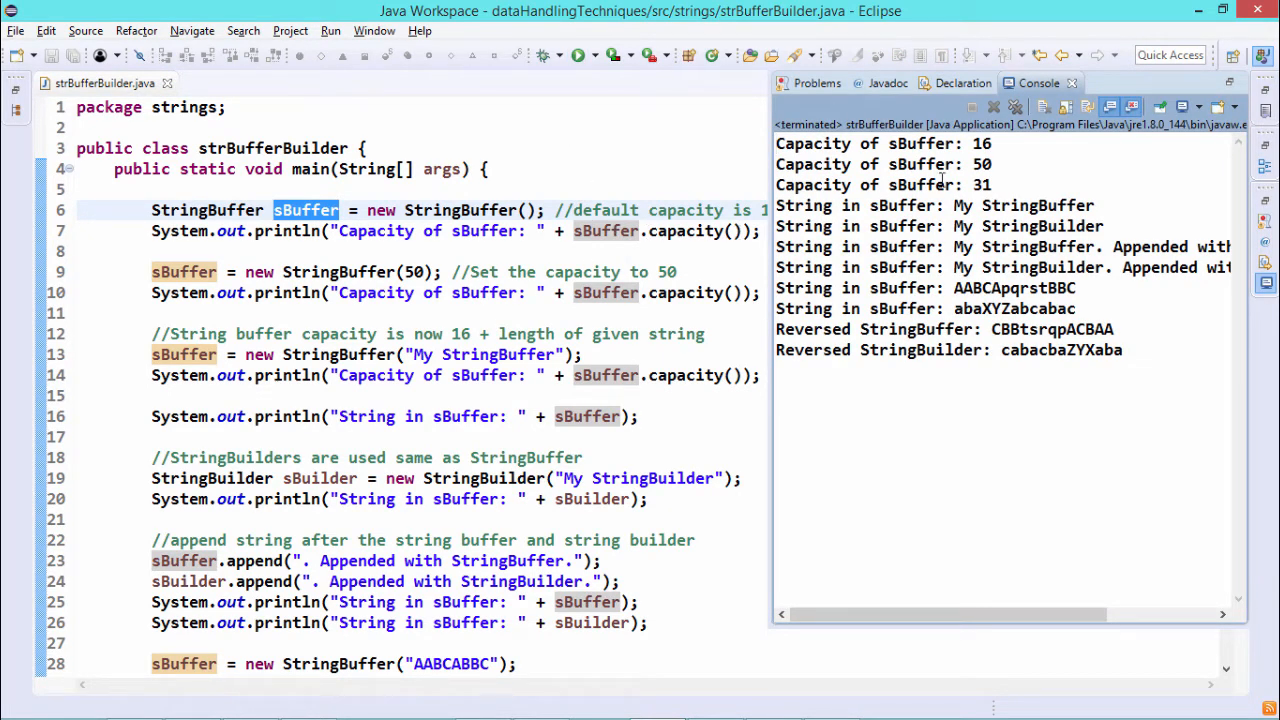
double_click(981, 143)
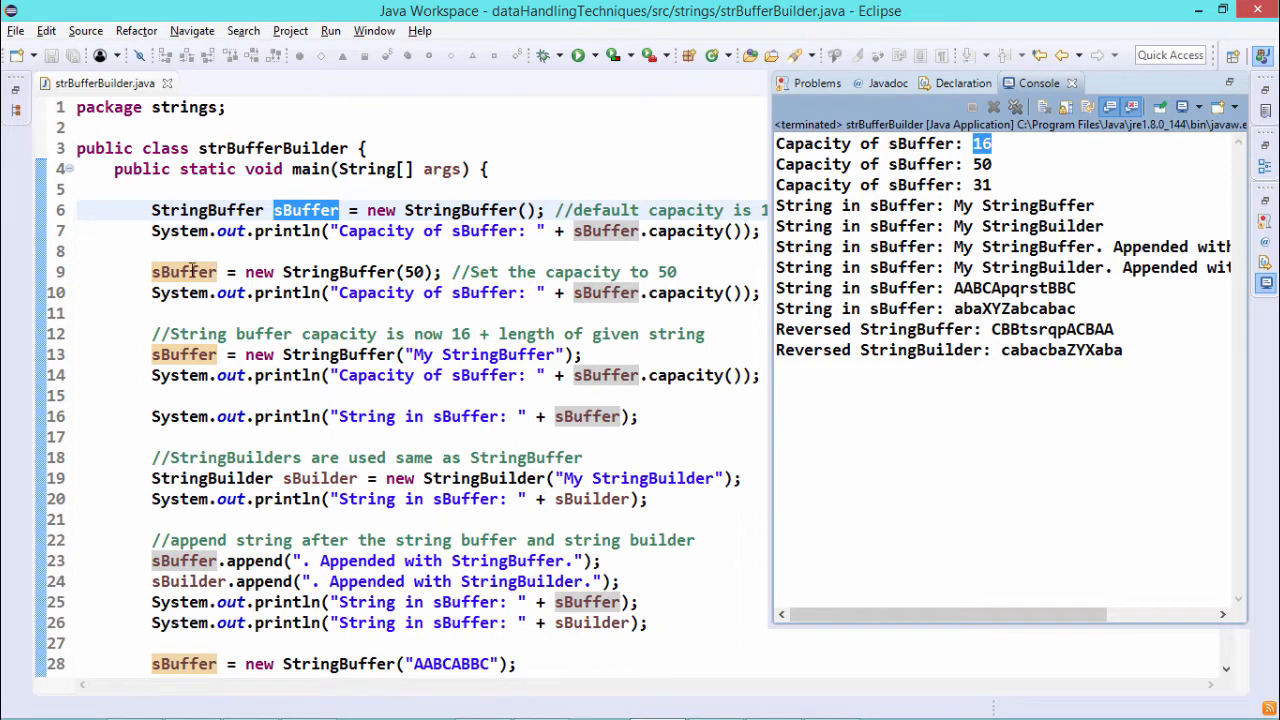
mouse_move(184, 271)
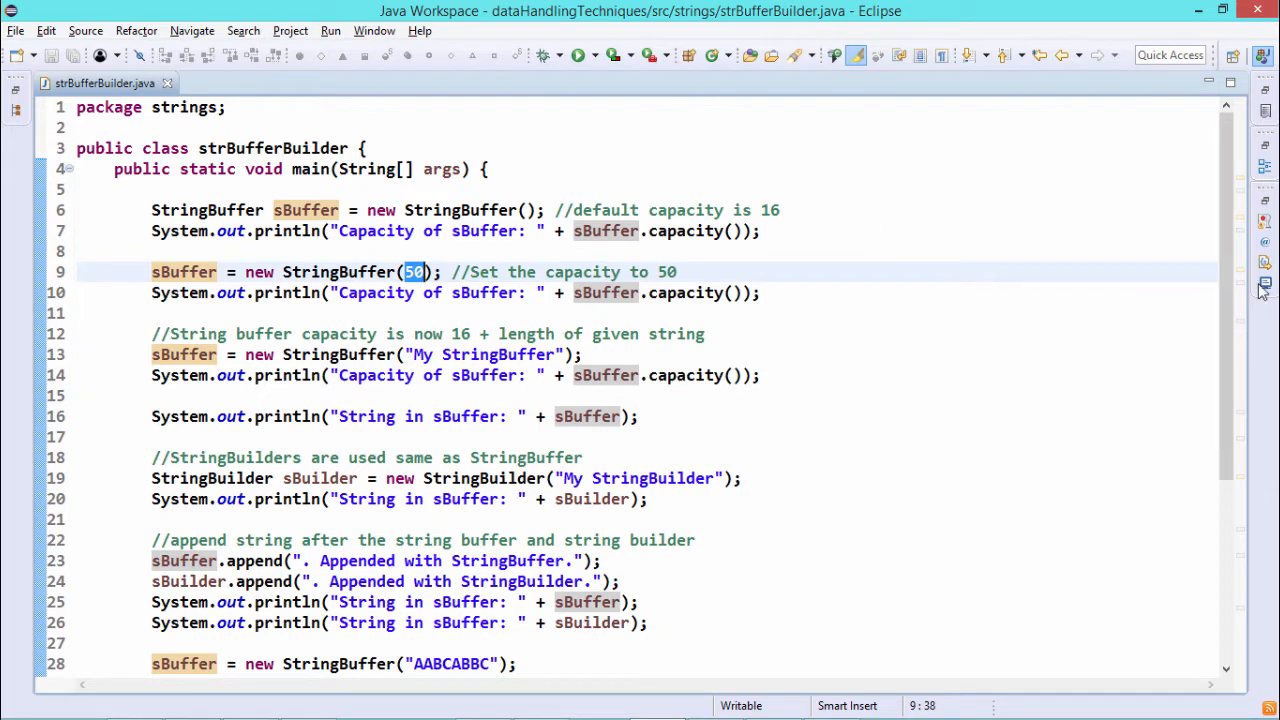
left_click(577, 55)
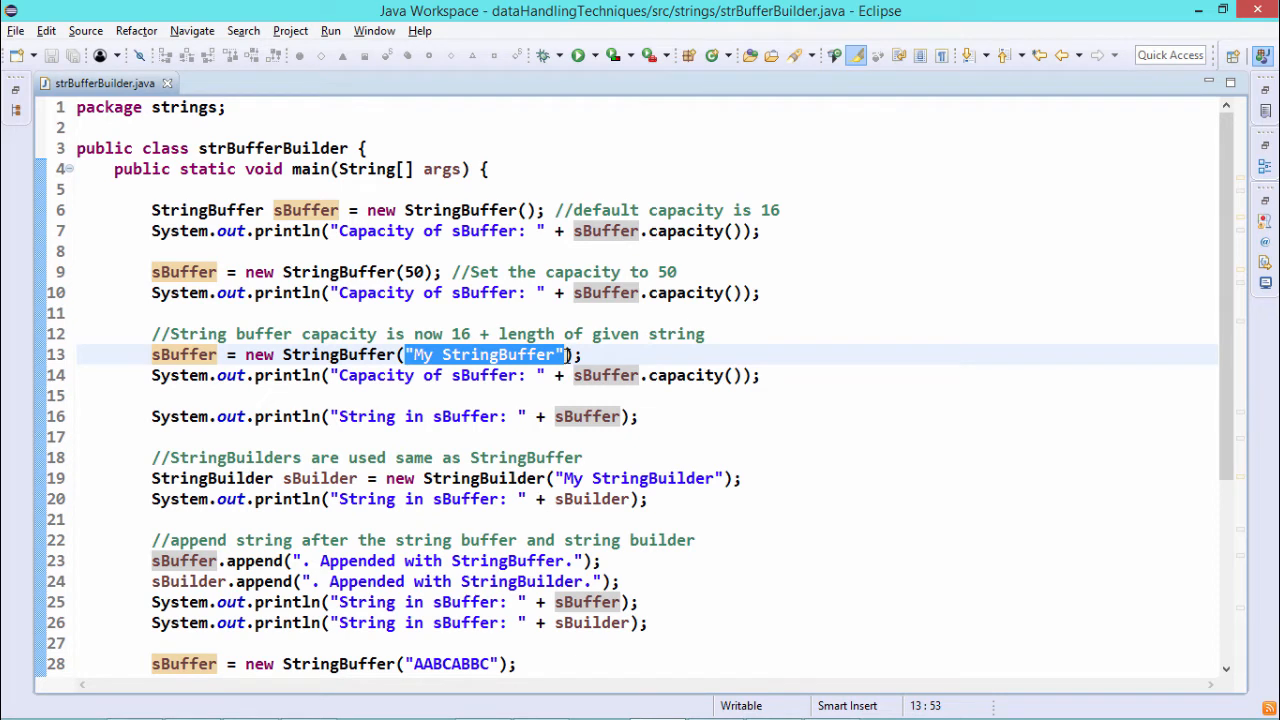
mouse_move(442, 398)
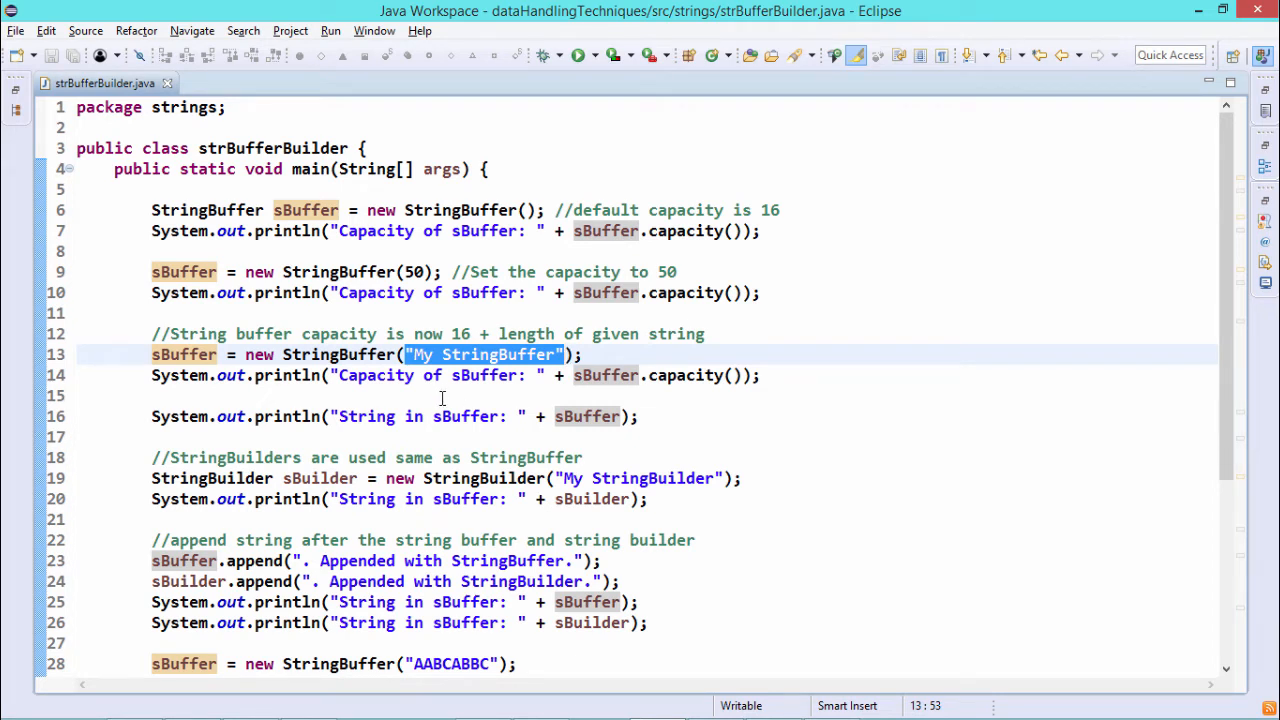
left_click(523, 354)
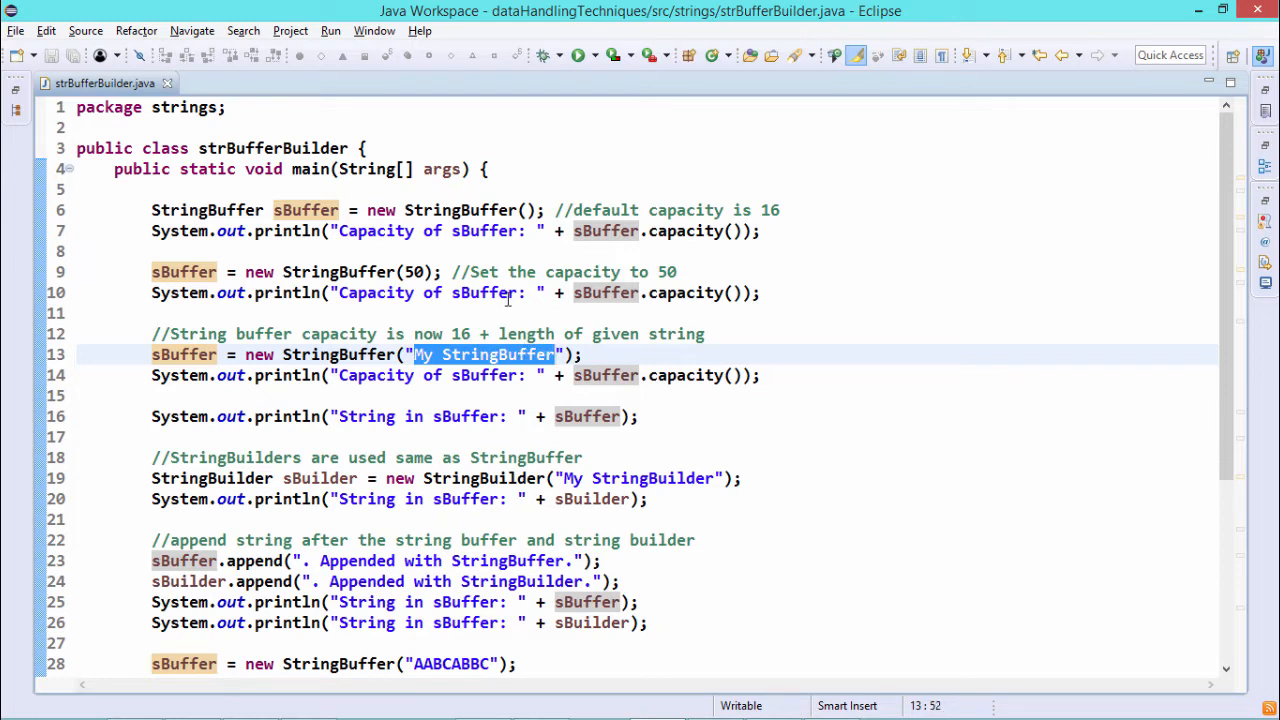
left_click(577, 55)
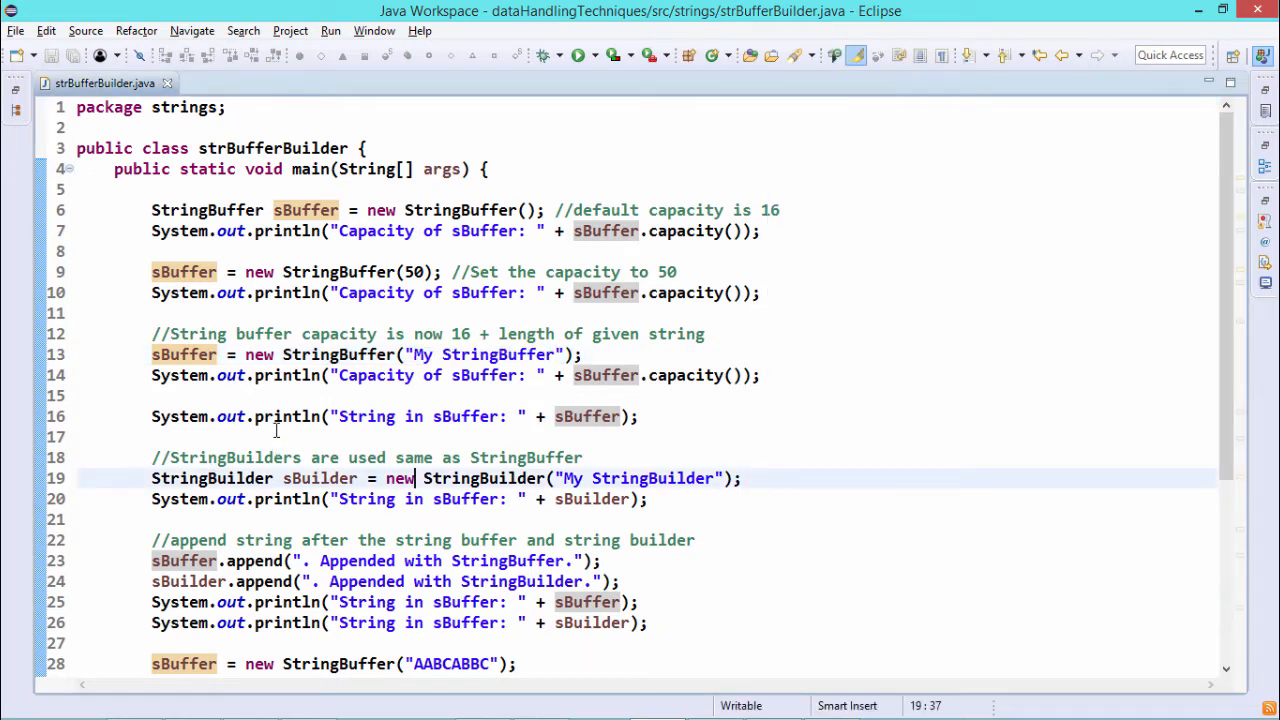
scroll("down", 3)
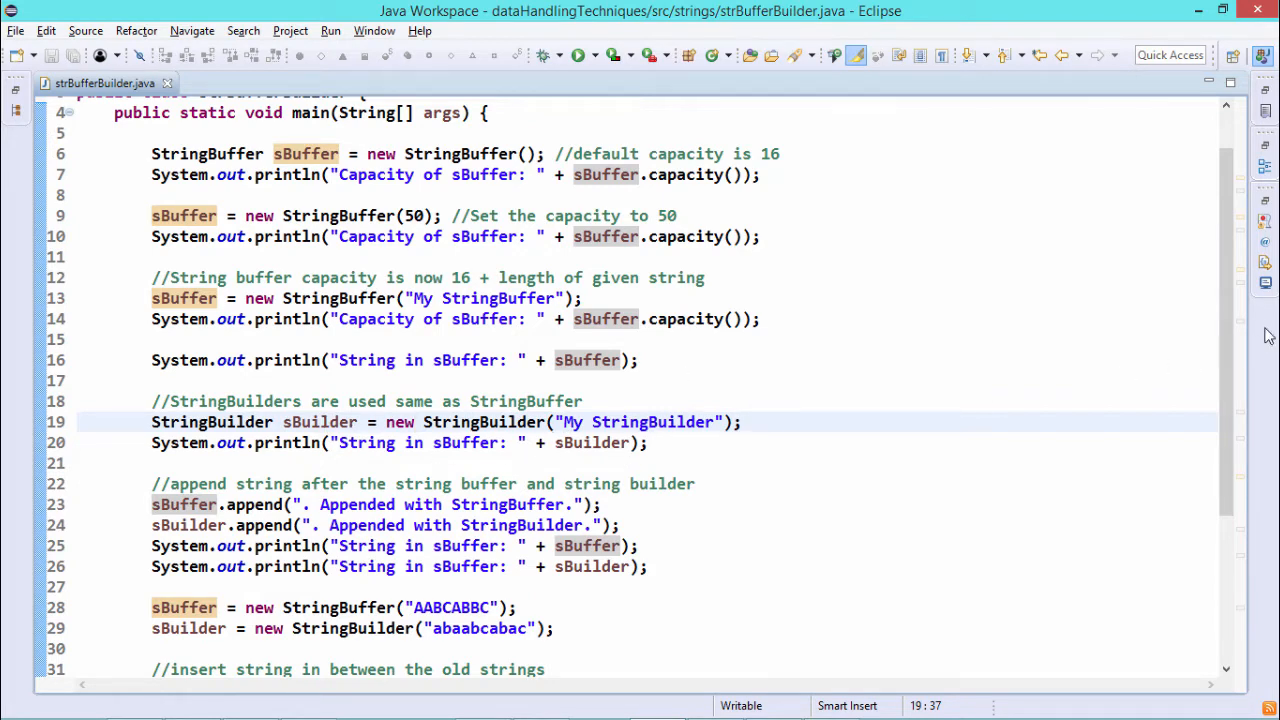
left_click(577, 55)
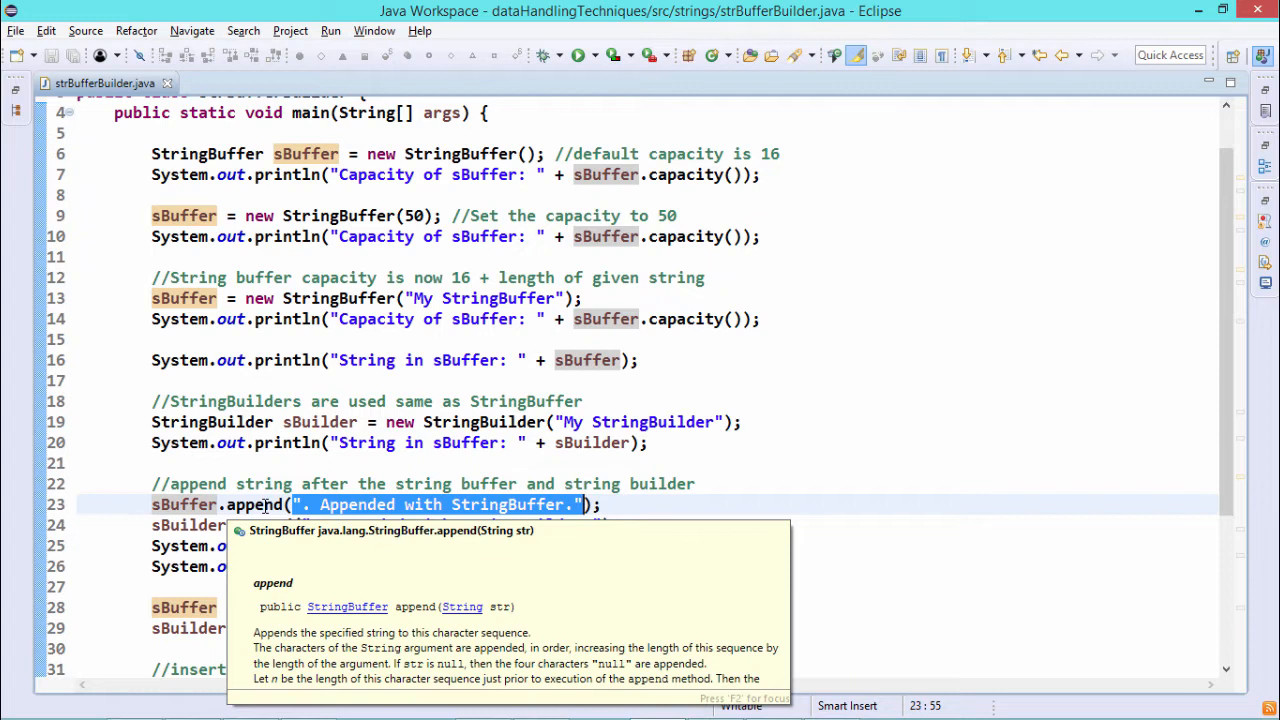
mouse_move(480, 620)
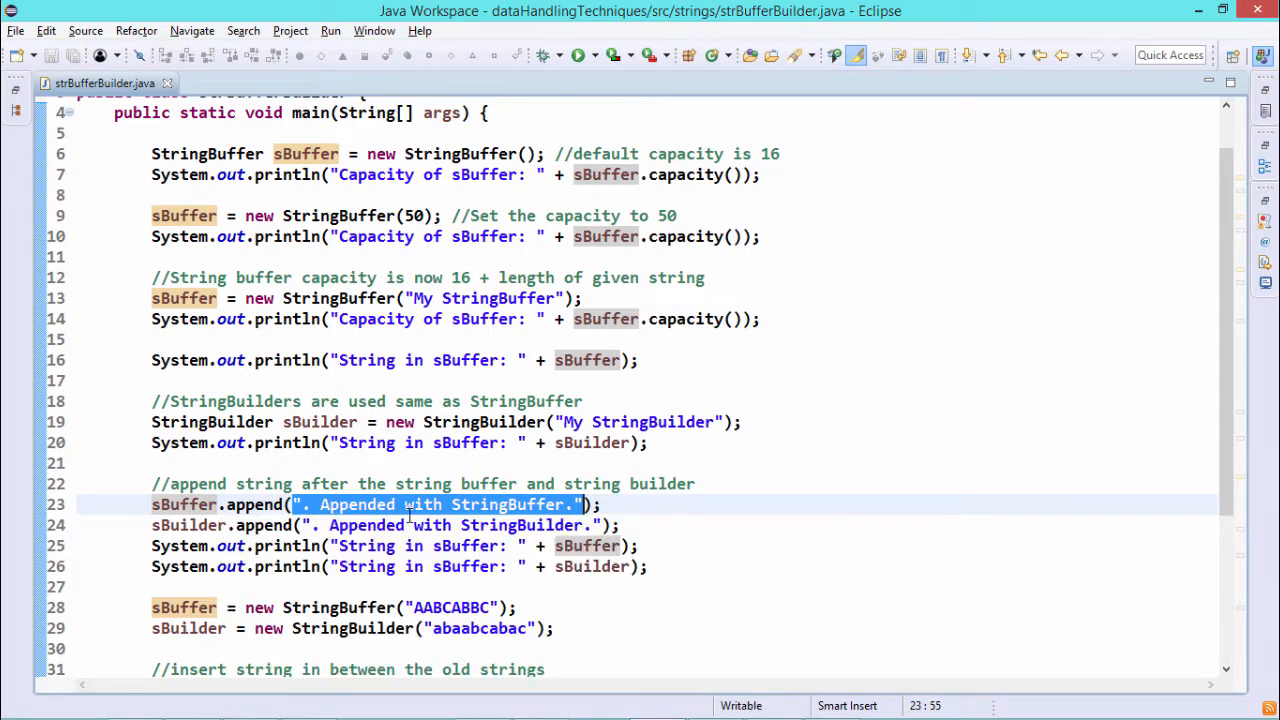
mouse_move(1226, 272)
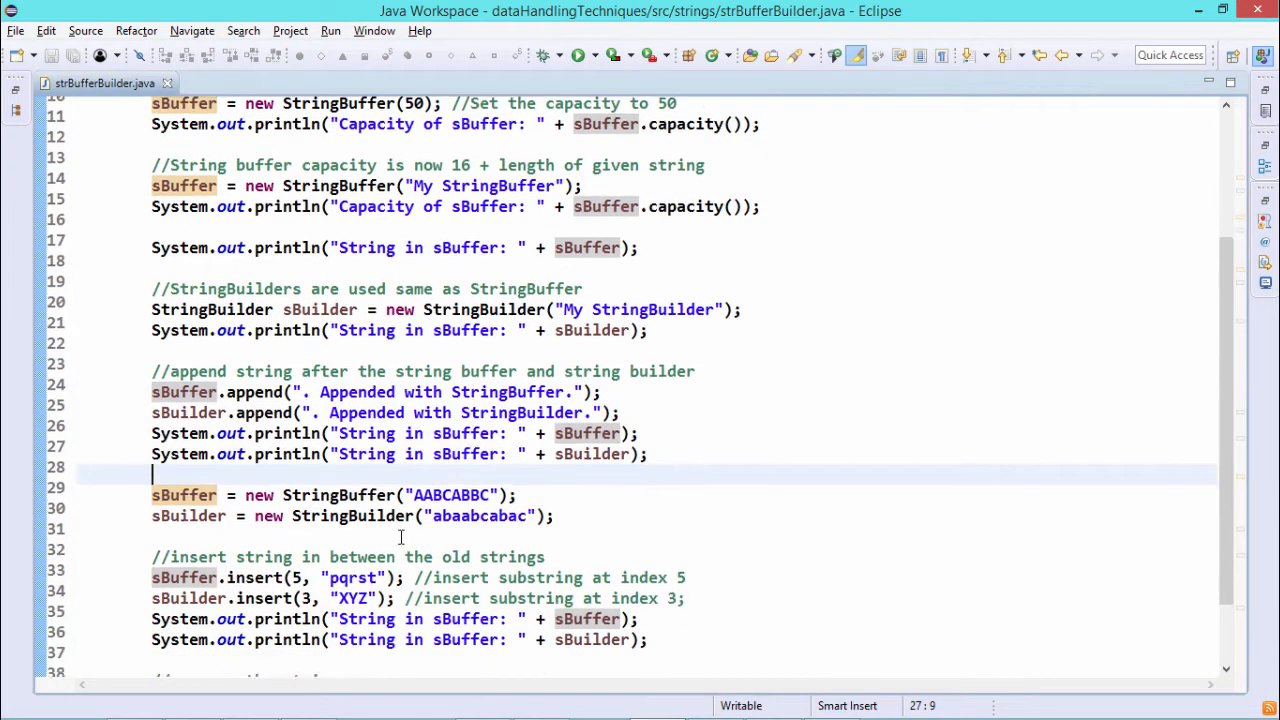
- Mark the abaabcabac string and match AABCApqrstBBC, abaXYZabcabac against the insert code
scroll("down", 3)
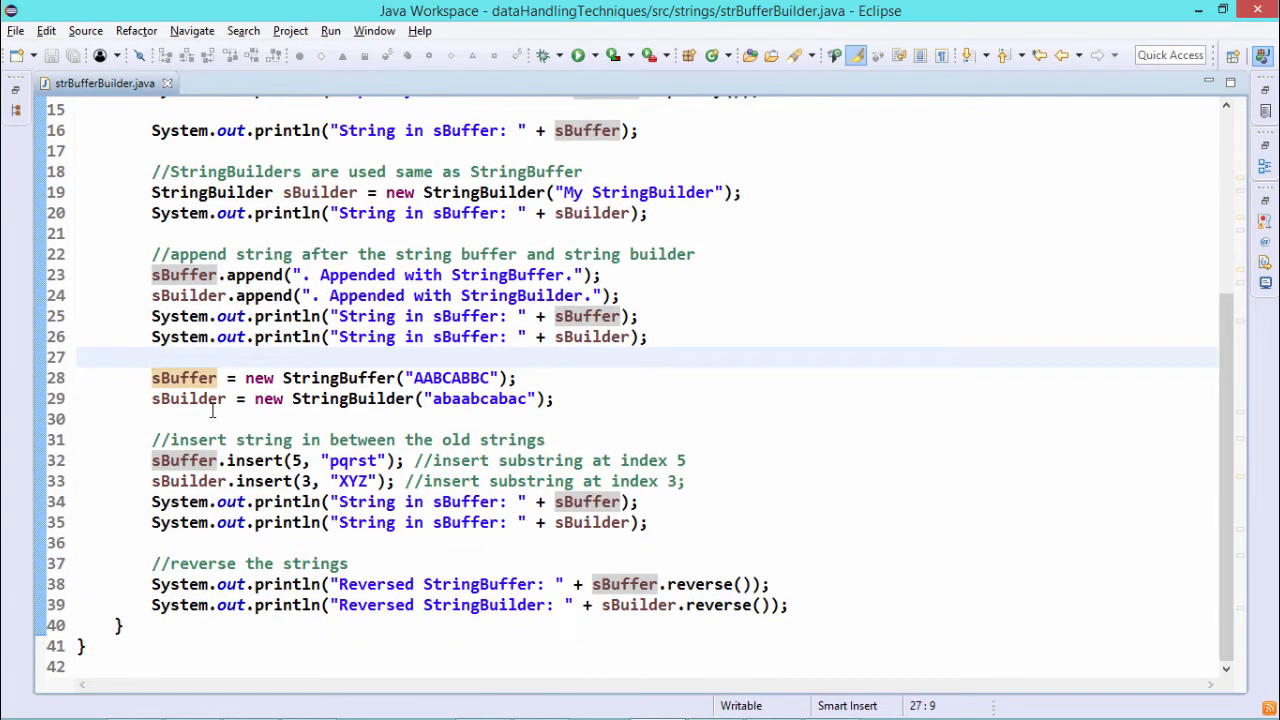
double_click(451, 377)
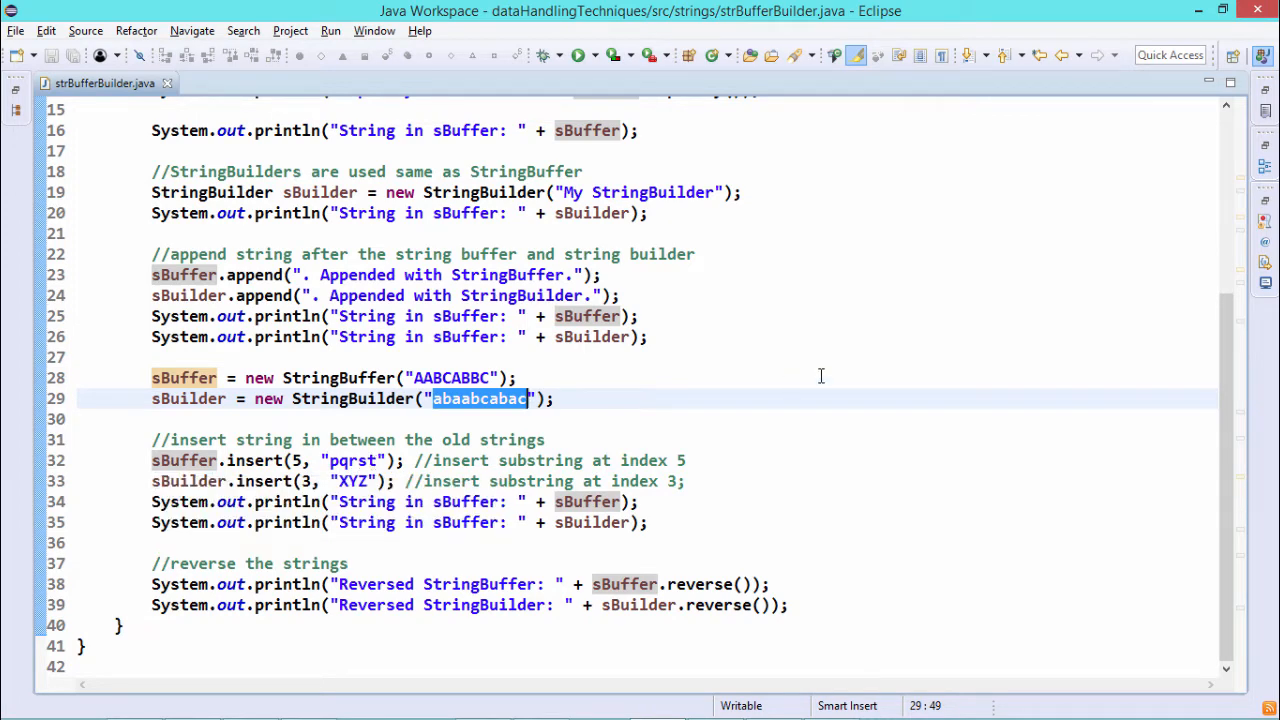
left_click(577, 55)
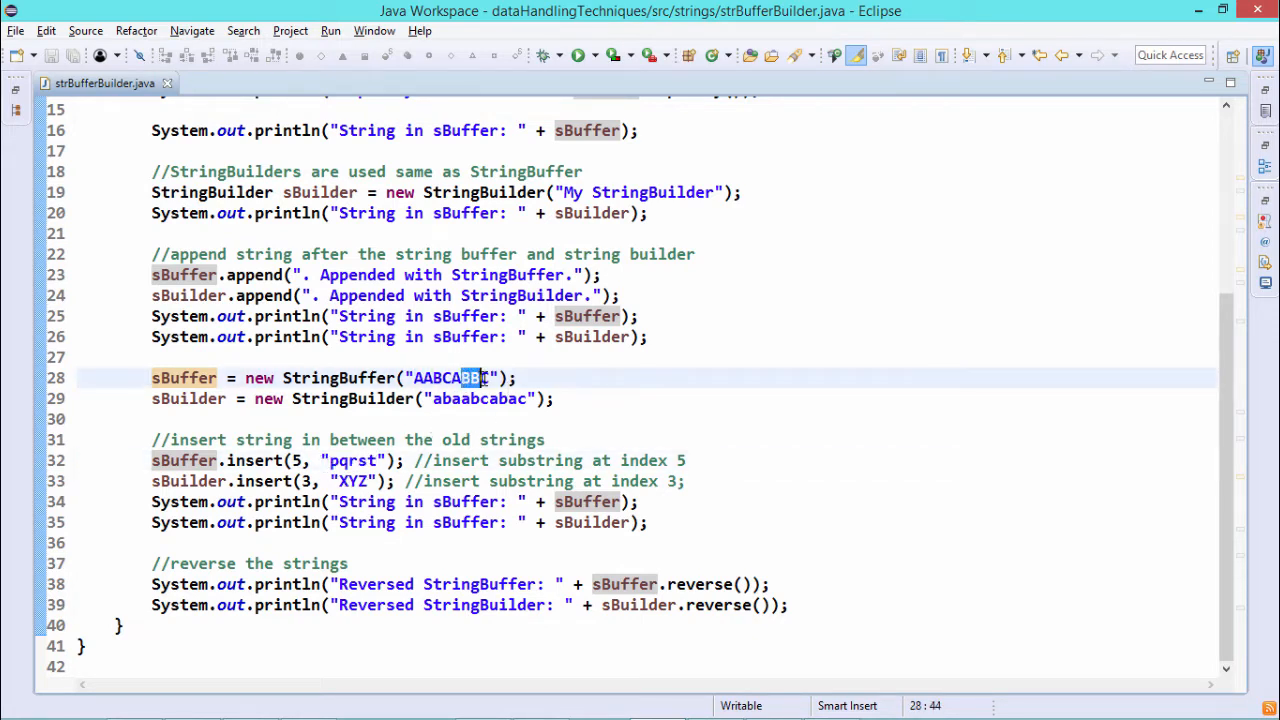
left_click(577, 55)
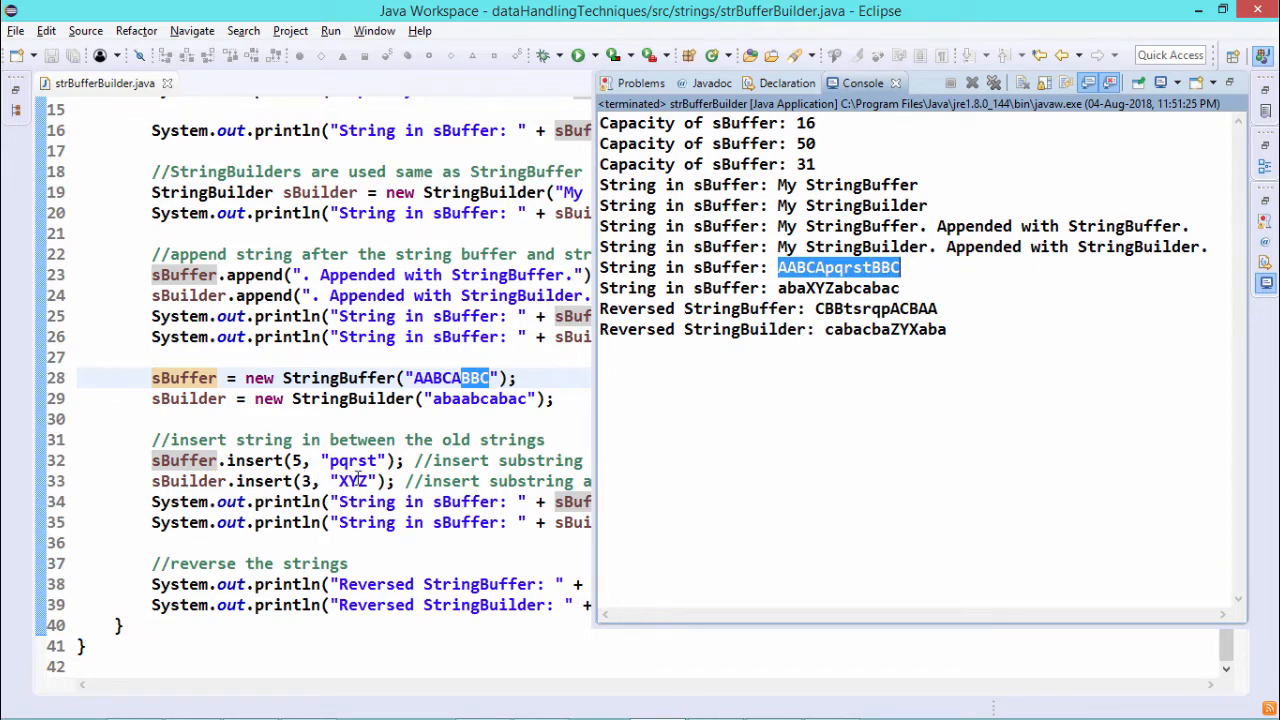
mouse_move(340, 481)
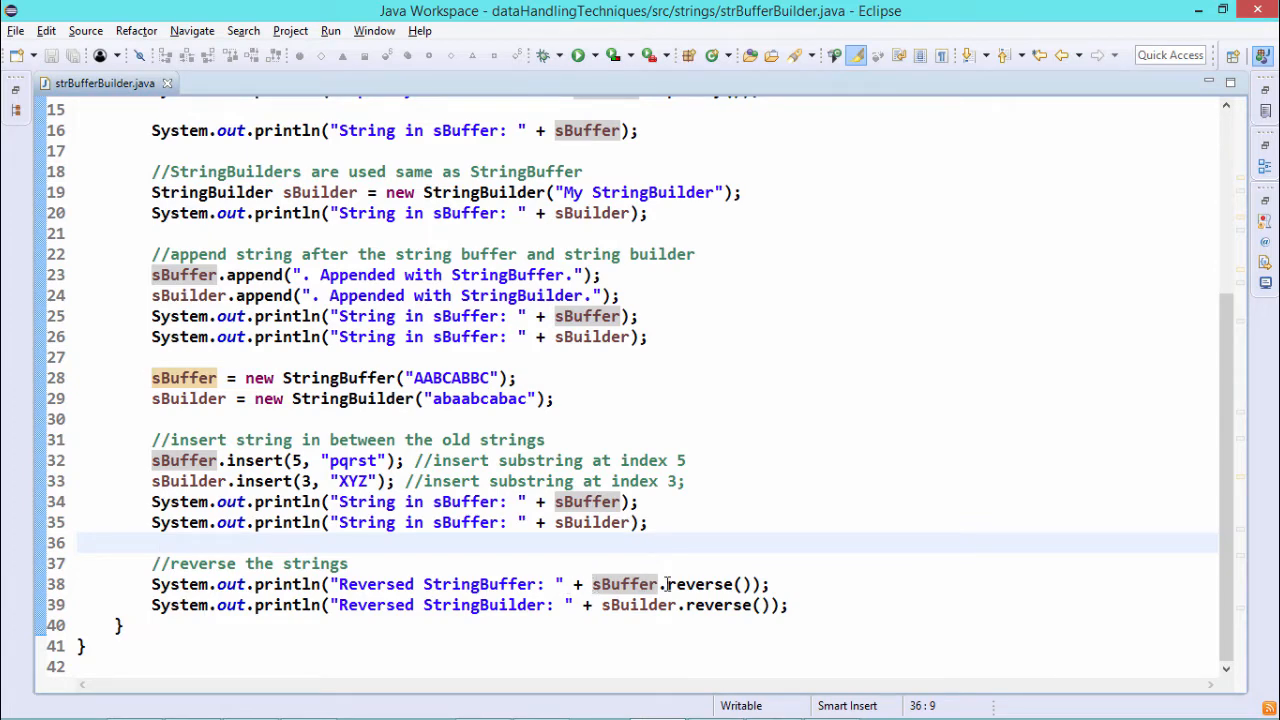
mouse_move(720, 604)
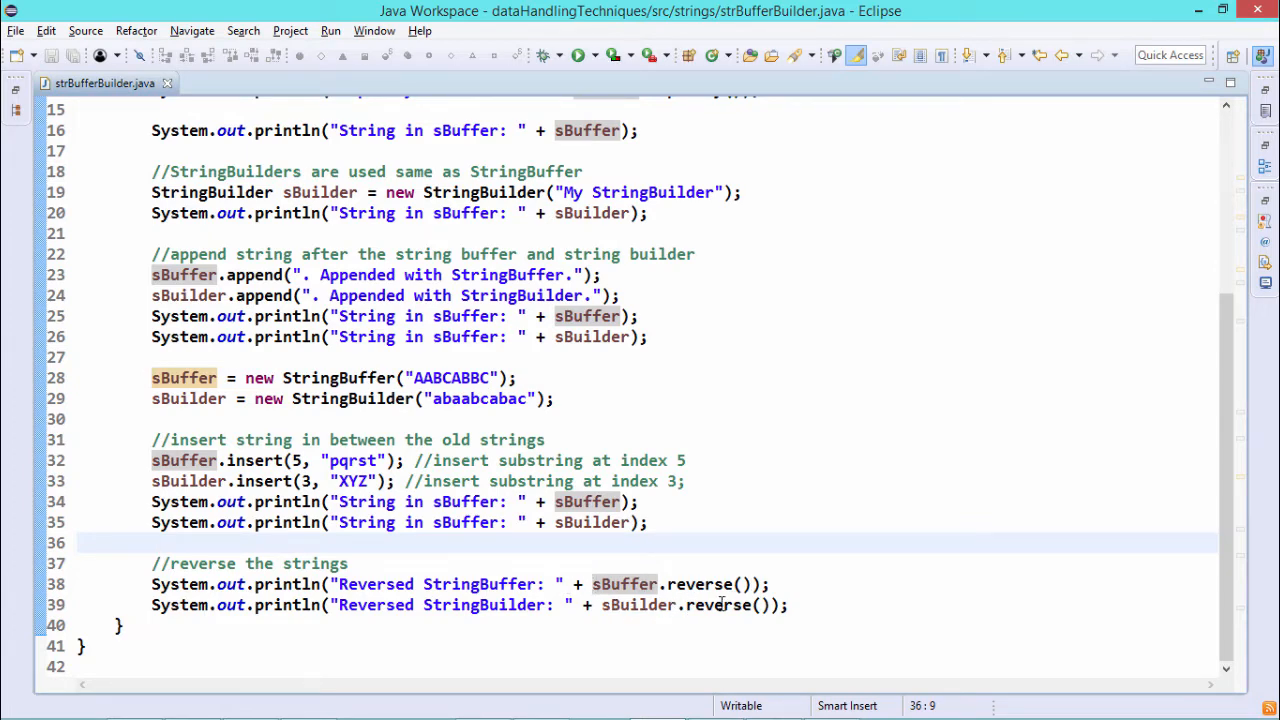
mouse_move(700, 584)
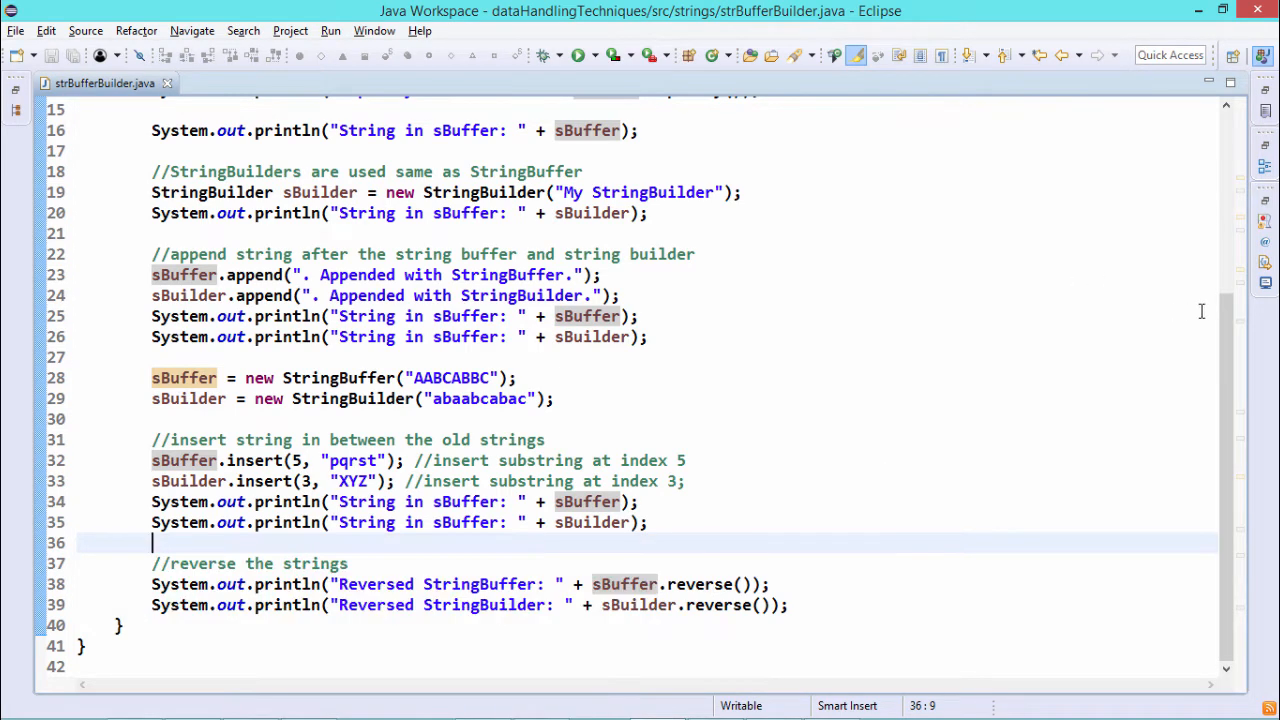
left_click(577, 54)
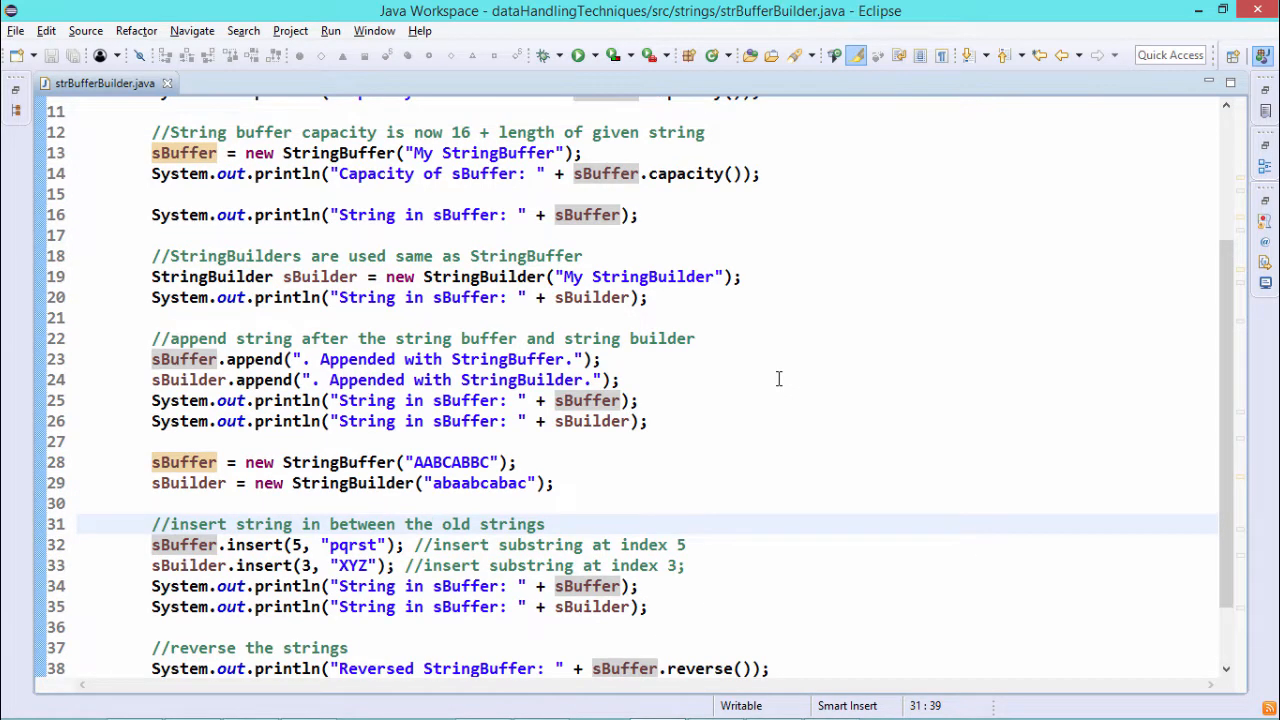
scroll("down", 3)
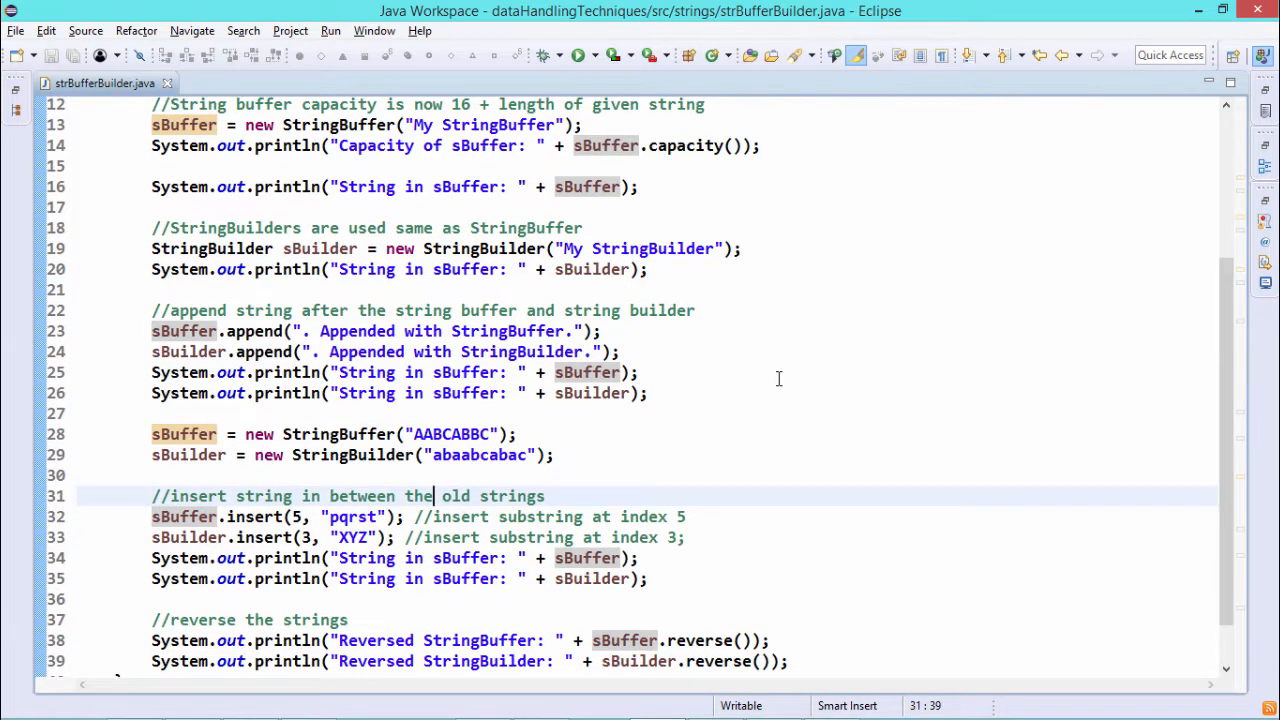
scroll("down", 3)
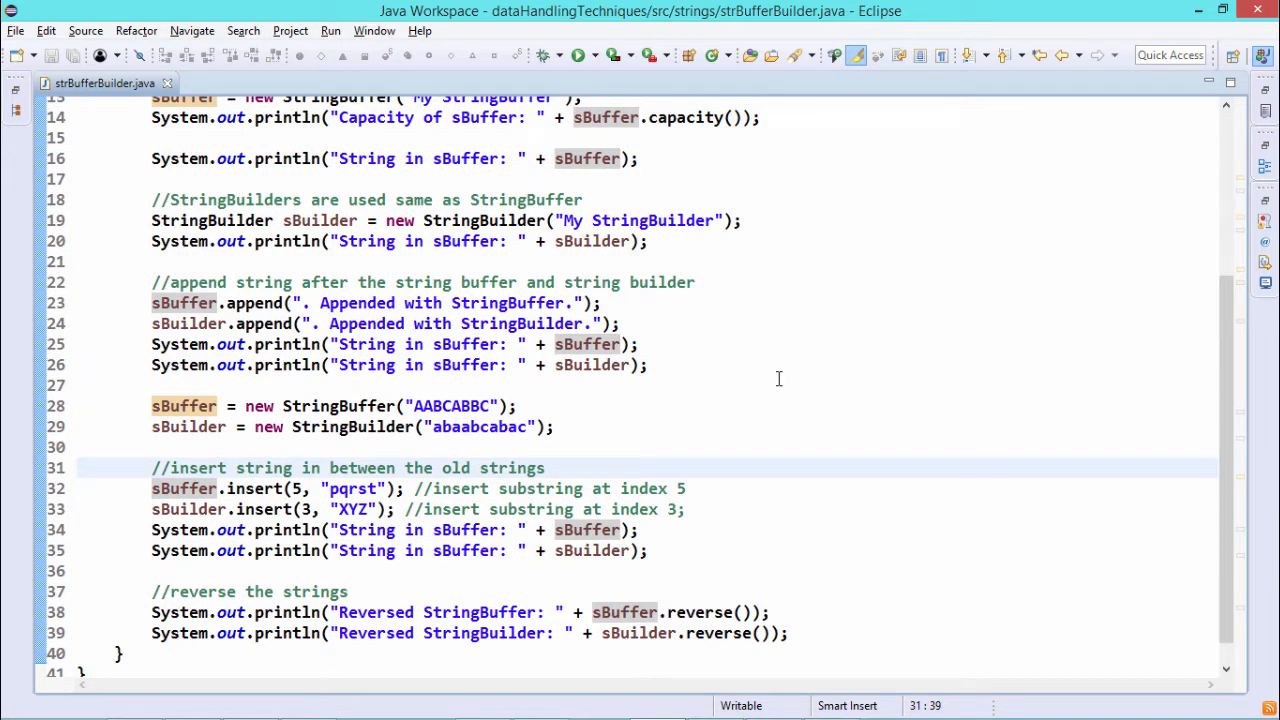